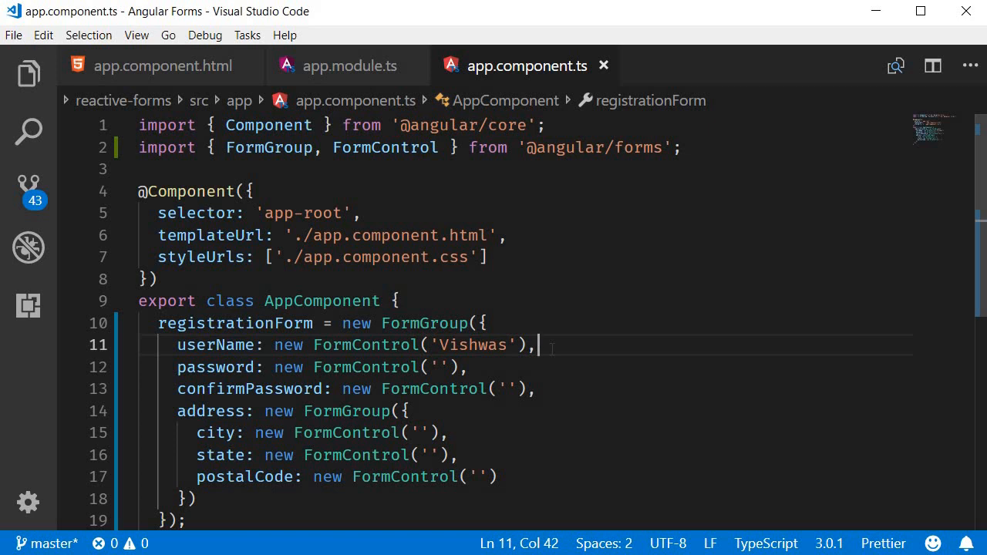
In app.component.html, add a 'Load API Data' button with class btn btn-secondary ml-2 after Register.
left_click(163, 66)
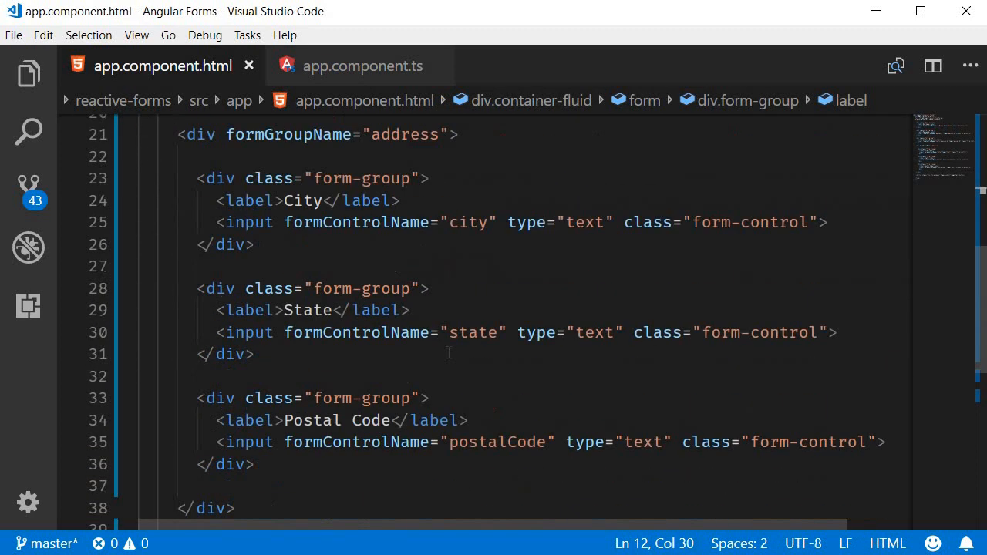
scroll("down", 3)
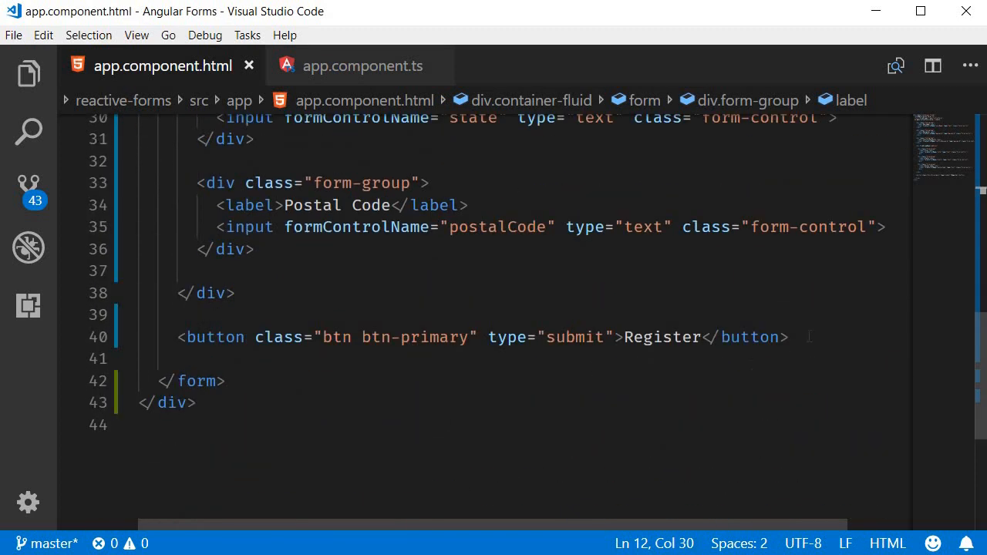
type("<button>Load API Data</button>")
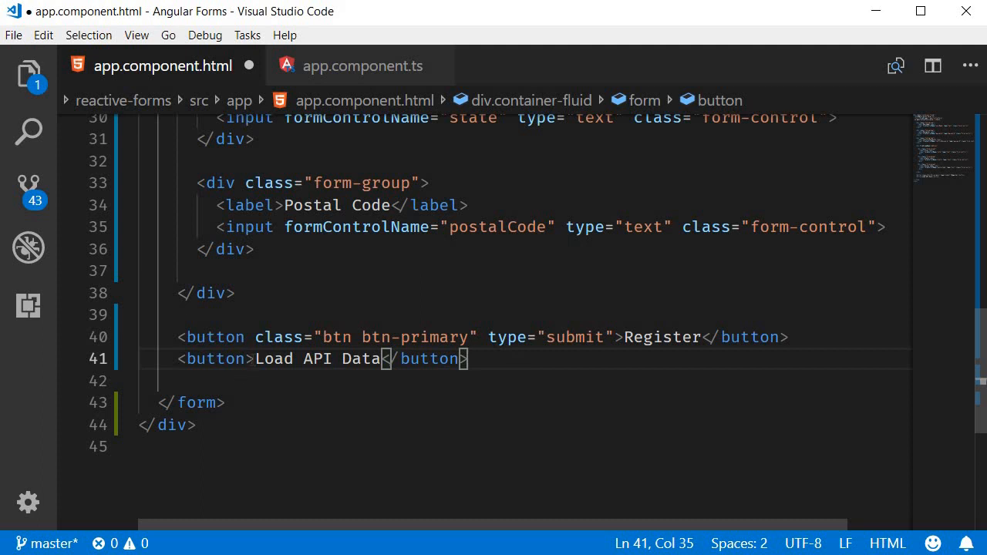
type("class=\"btn btn-secondary\"")
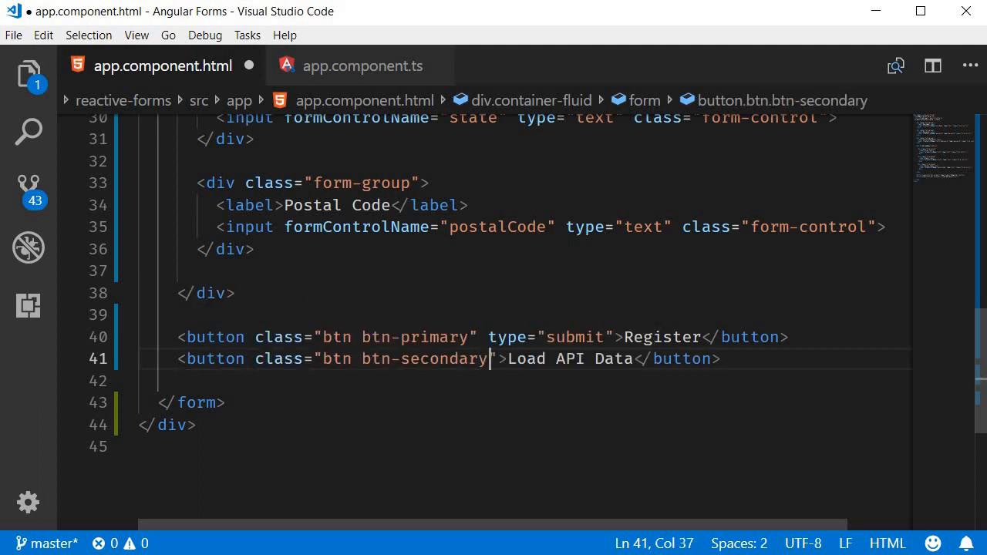
mouse_move(310, 300)
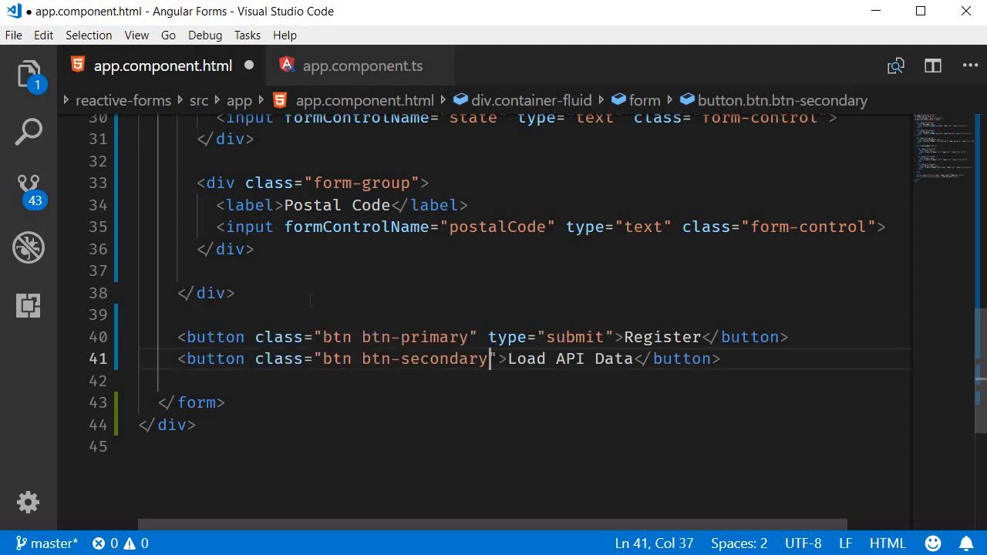
type("ml-2")
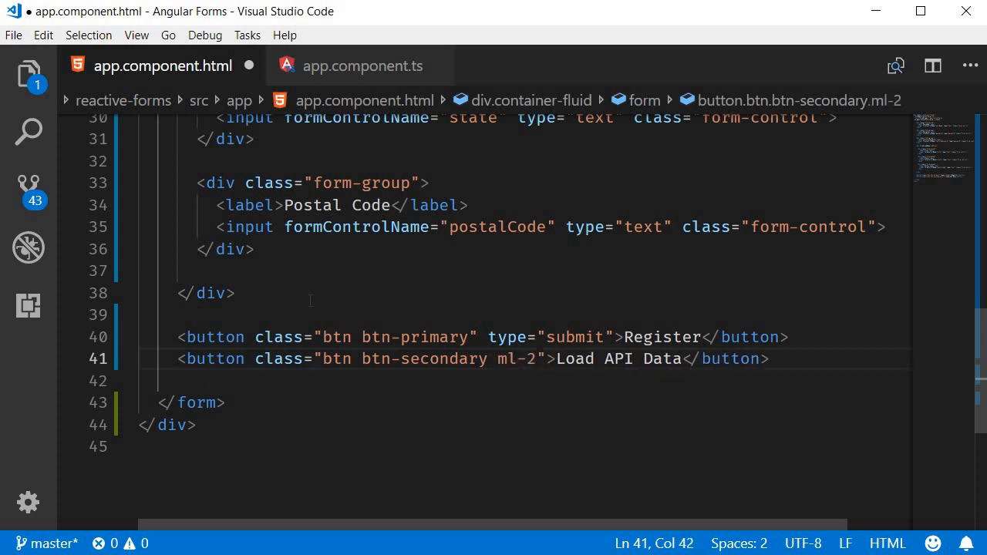
Give the button type="button" and a (click) binding to loadApiData().
type("type=\"button")
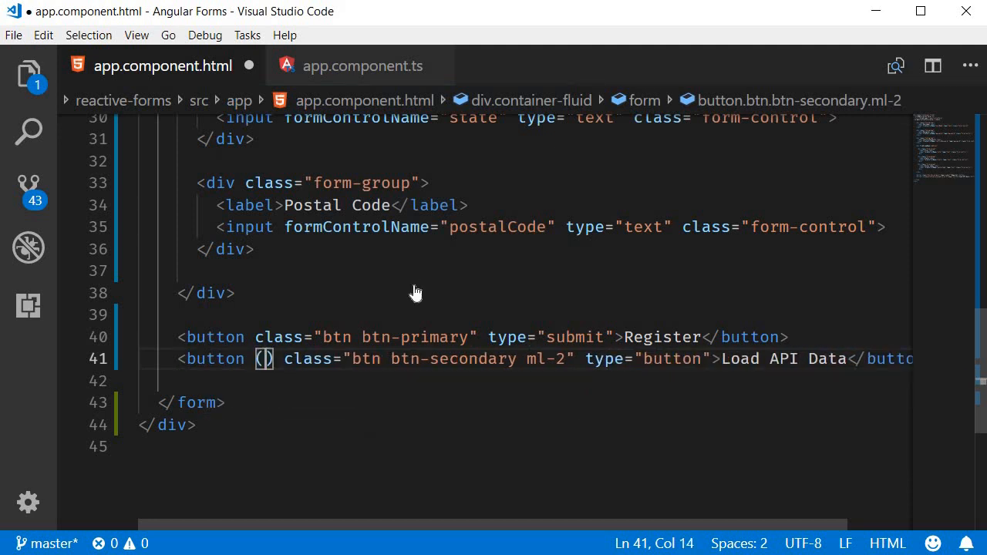
type("(click)=\"")
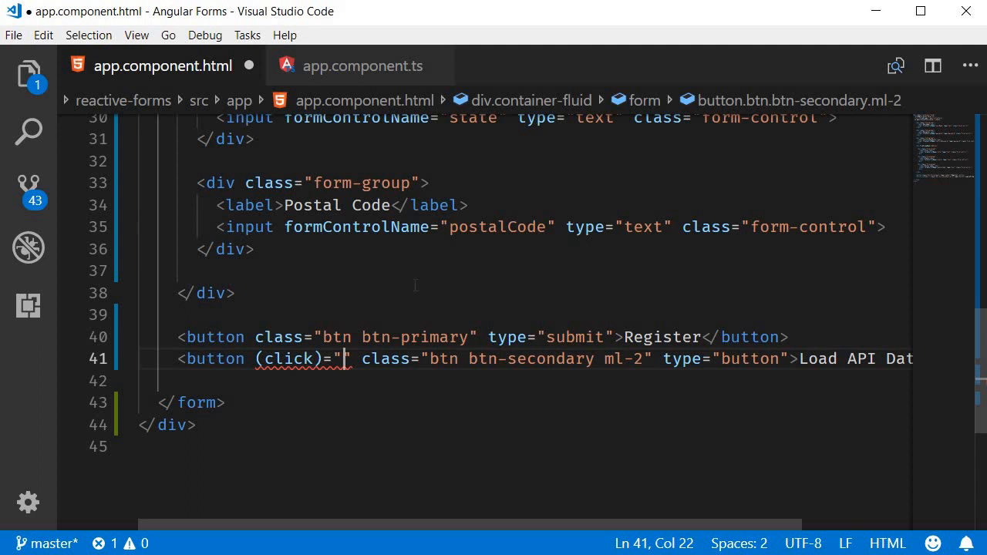
type("load")
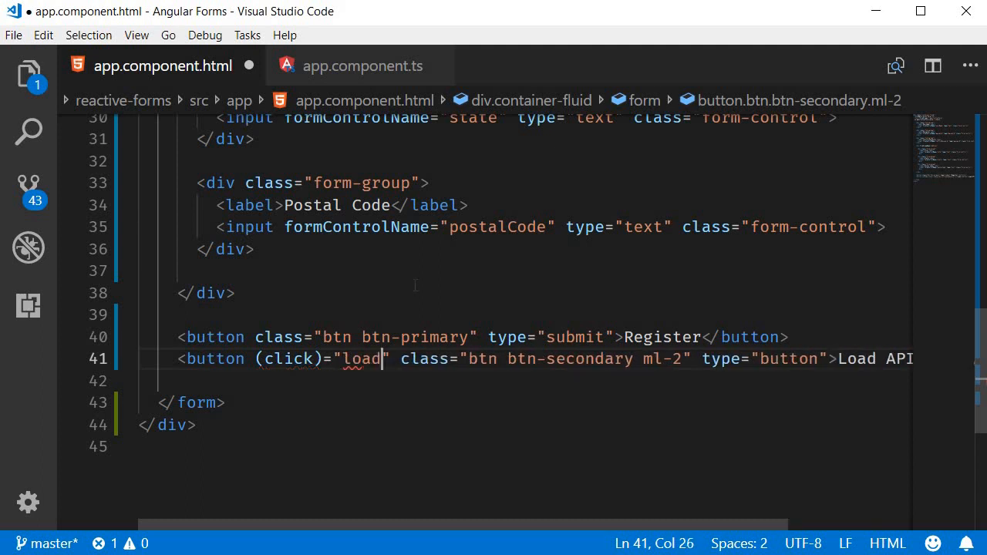
type("ApiData()")
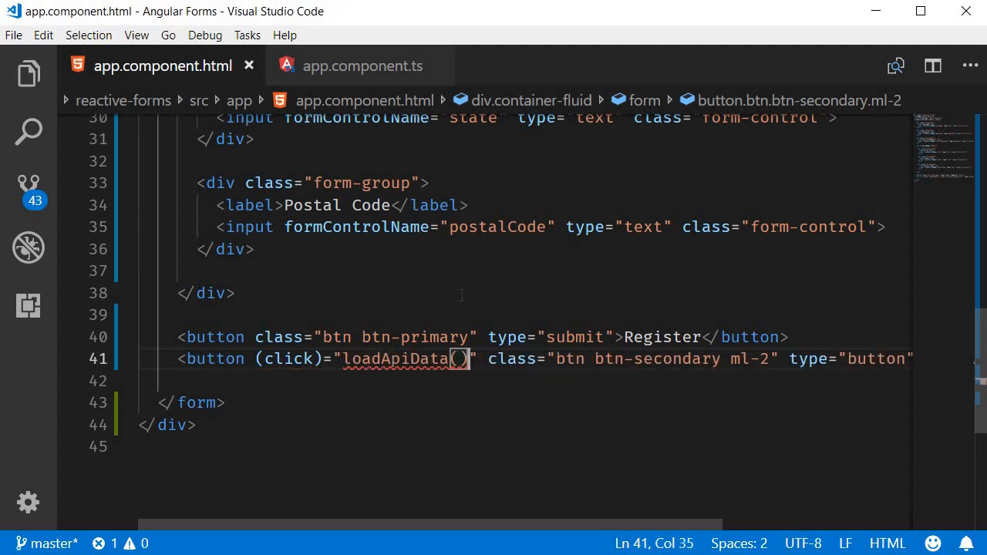
left_click(361, 65)
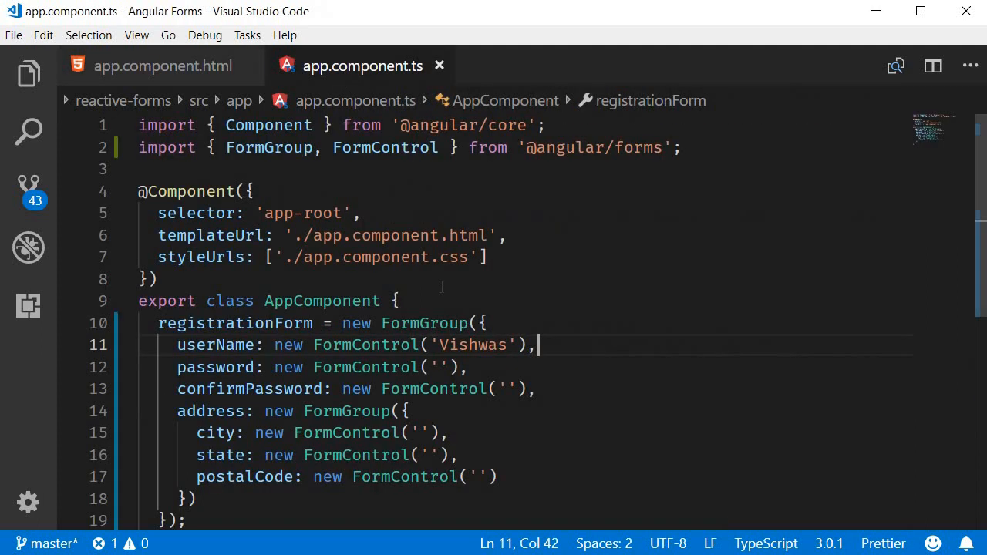
type("loadApiData")
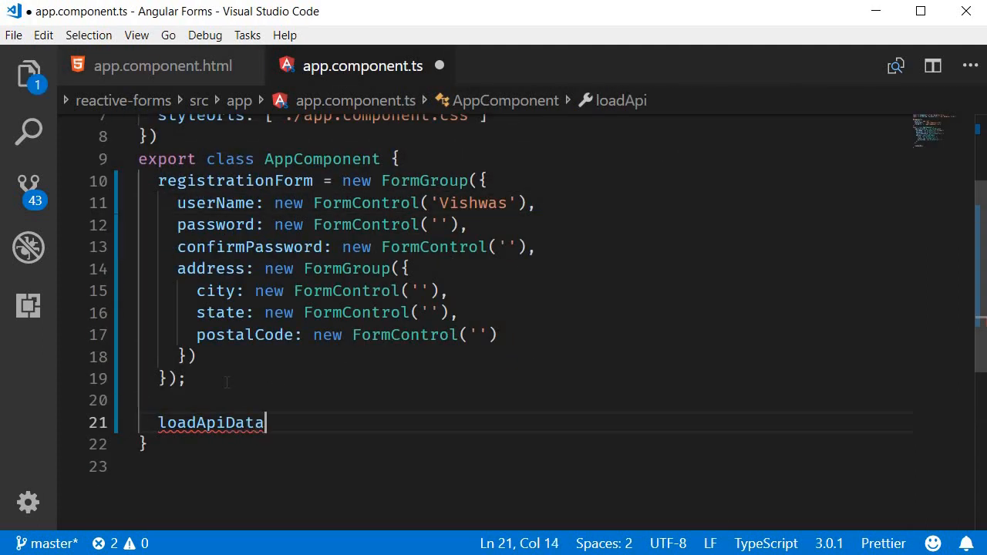
type("() {")
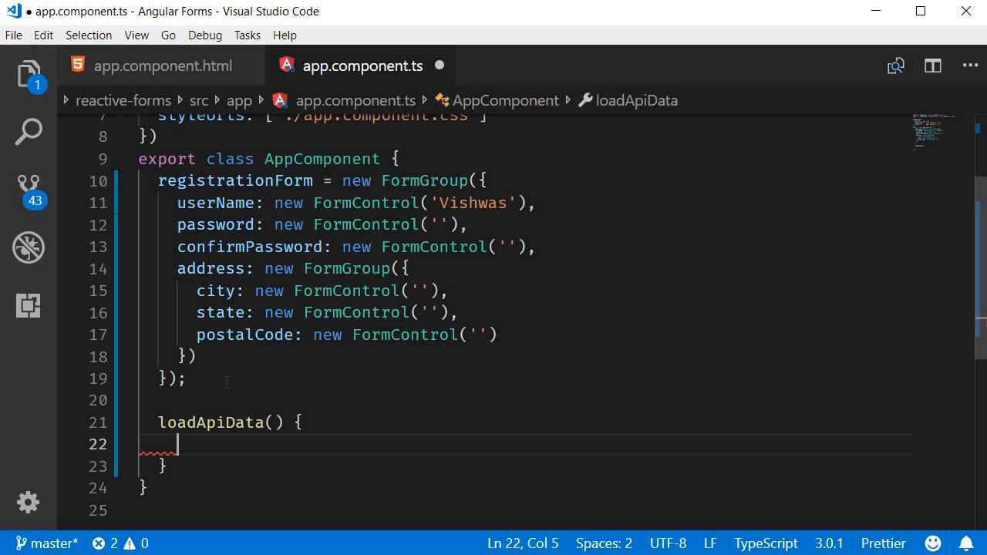
type("this.registrationForm")
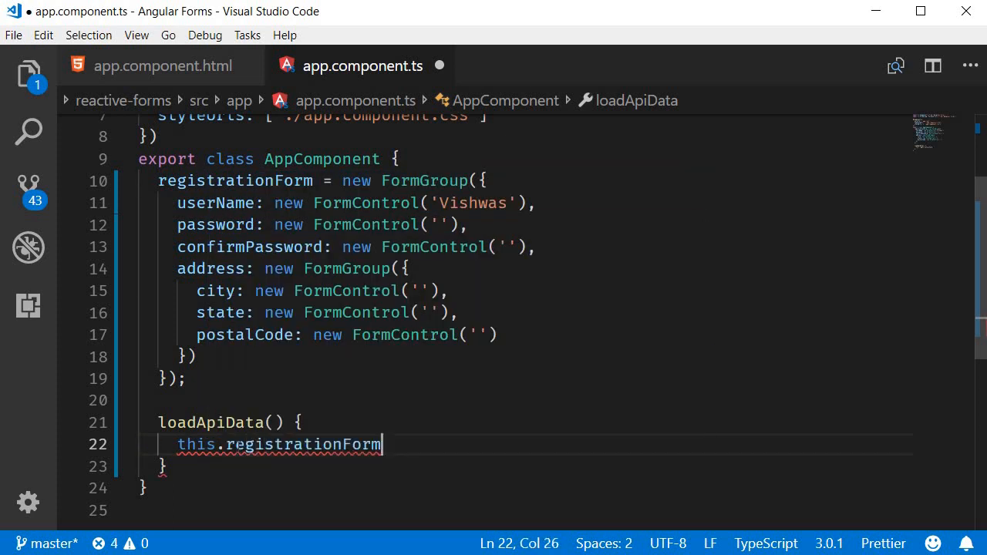
type(".setValue(")
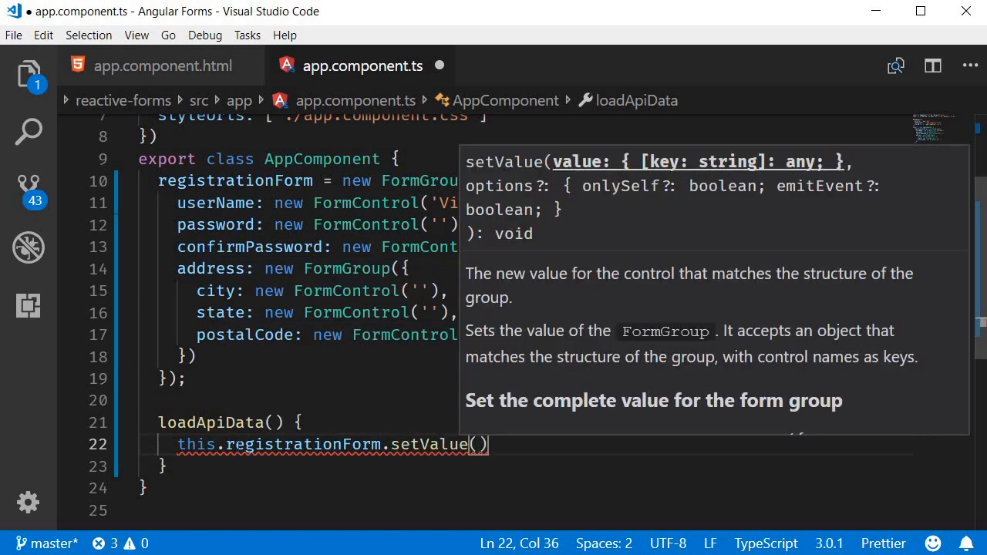
type("{}")
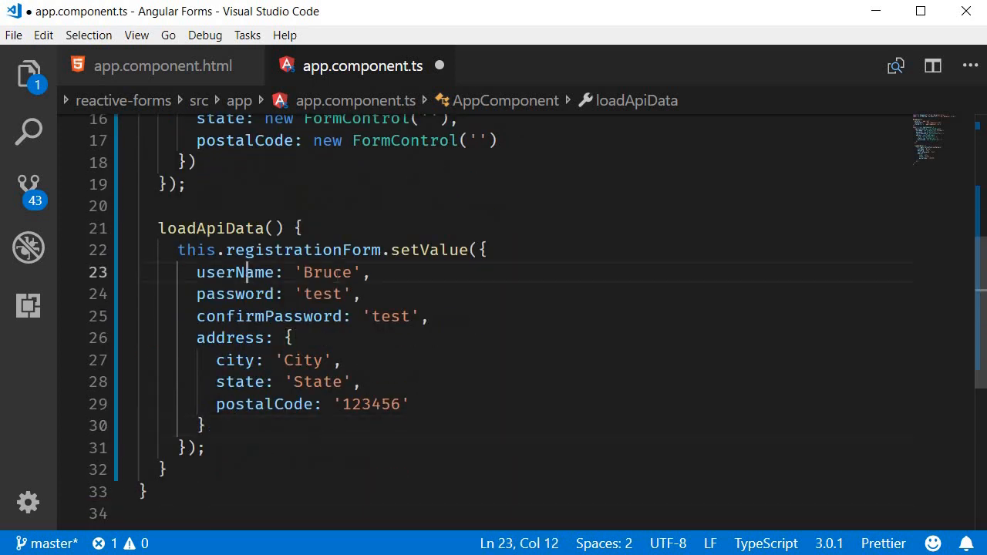
double_click(325, 272)
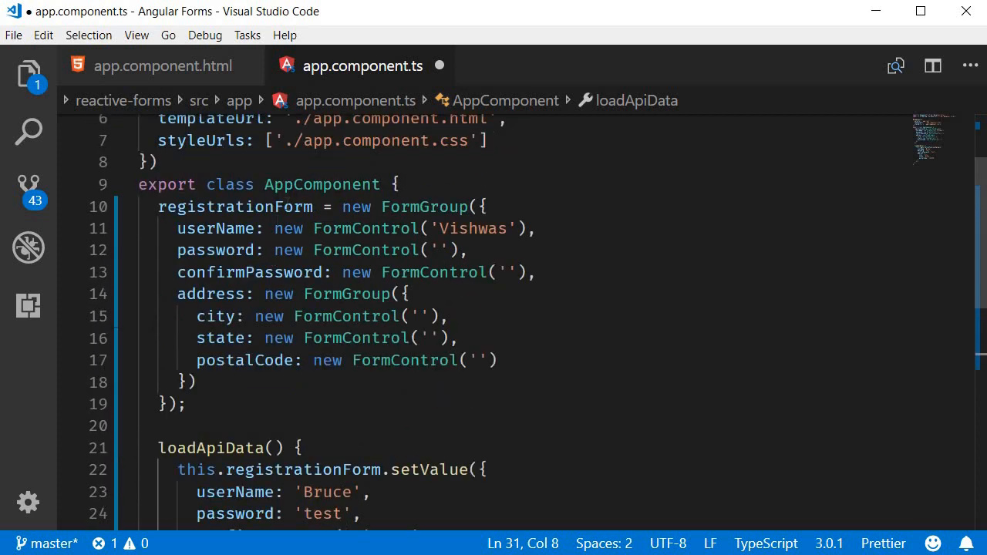
mouse_move(236, 206)
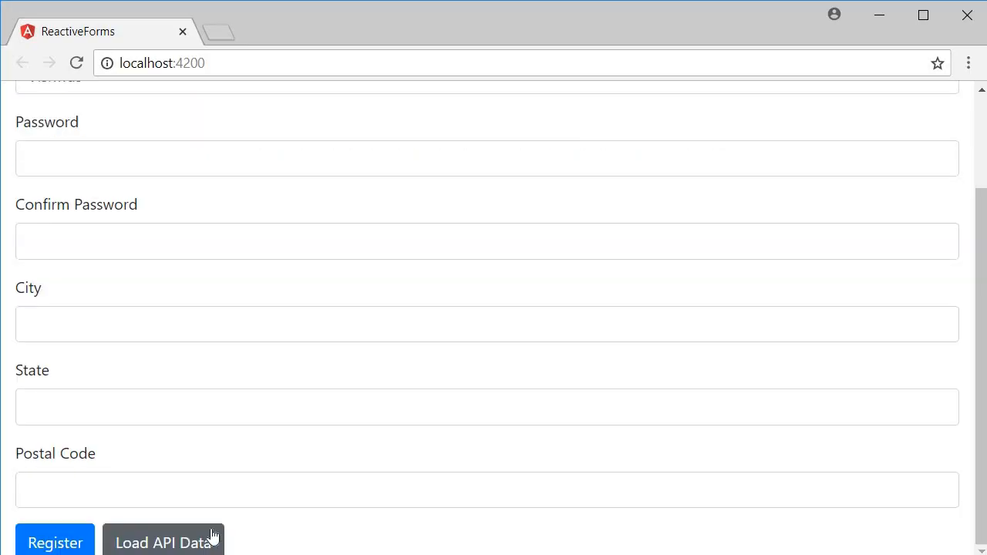
Click Load API Data and scroll through the form to check the filled values.
left_click(163, 542)
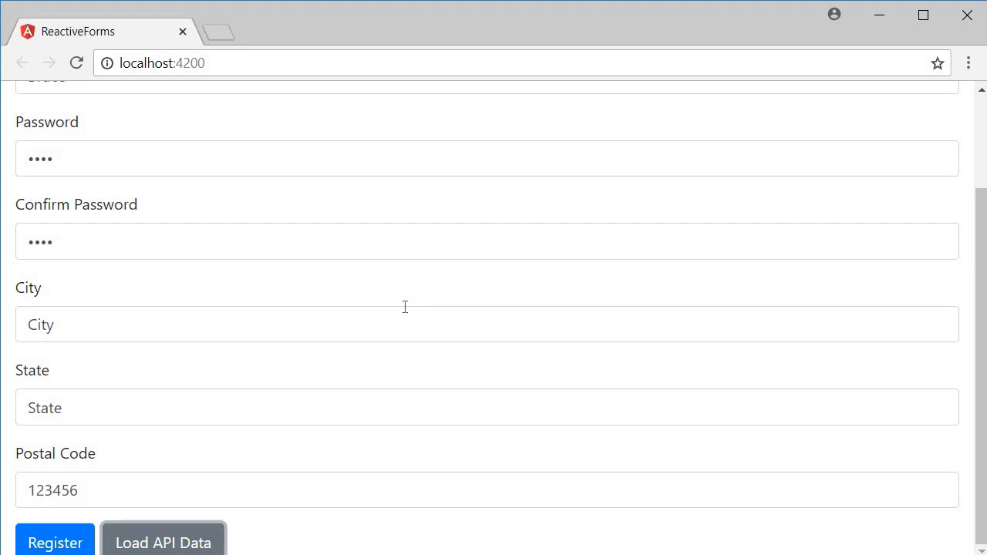
scroll("down", 3)
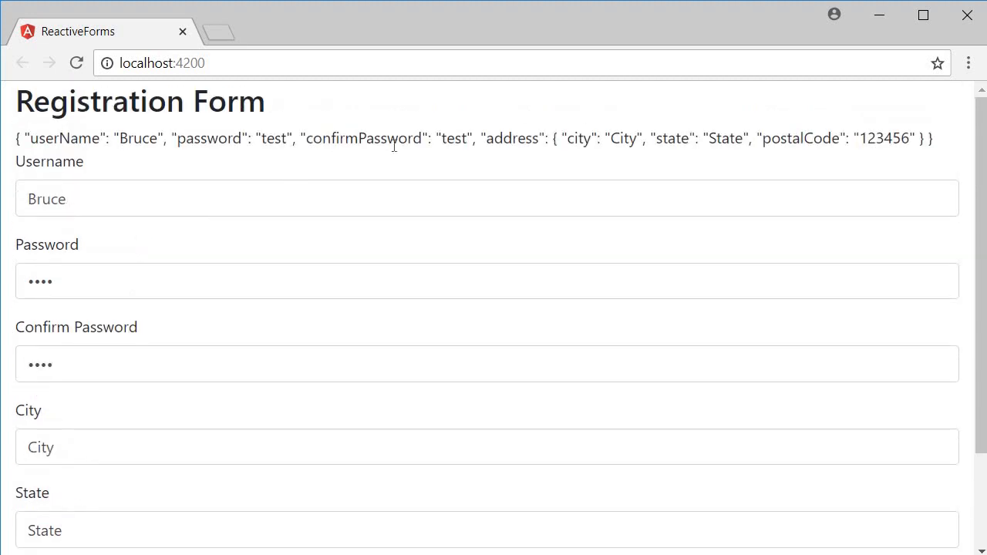
scroll("down", 3)
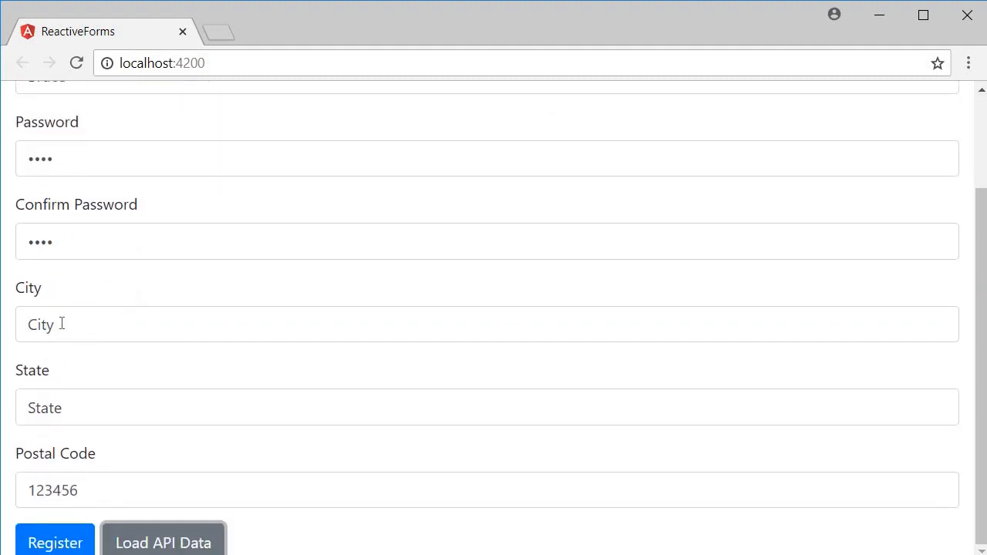
mouse_move(77, 444)
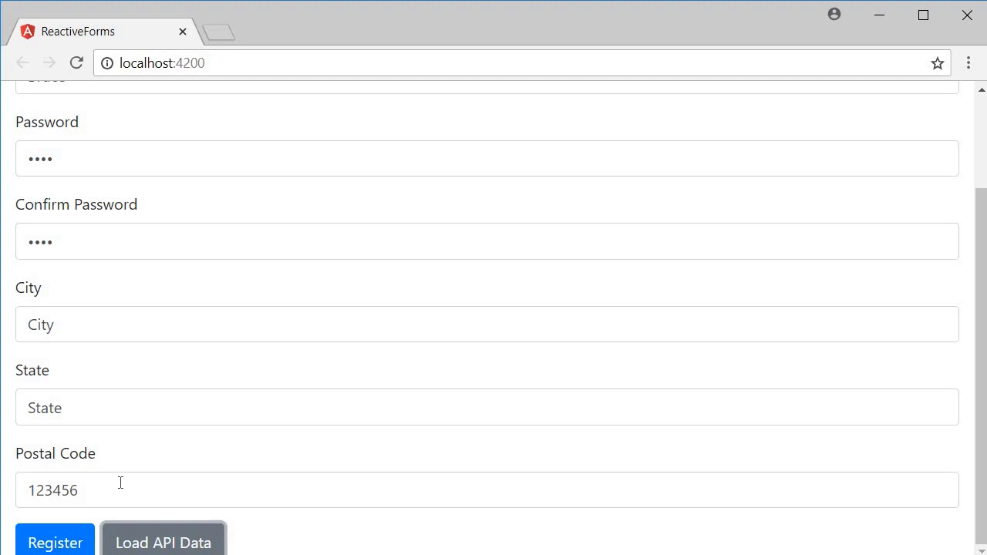
mouse_move(245, 433)
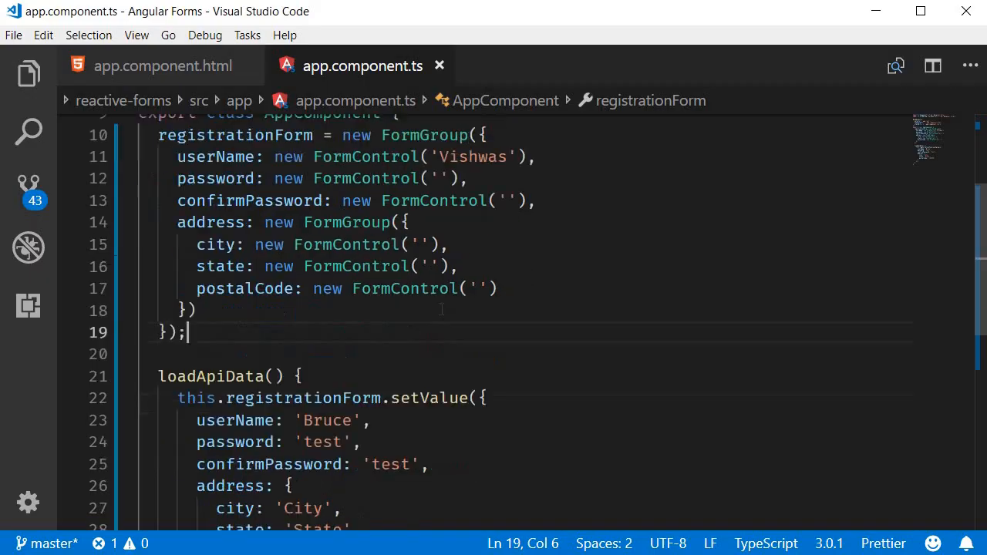
Delete the nested address block from the setValue call in app.component.ts.
scroll("down", 3)
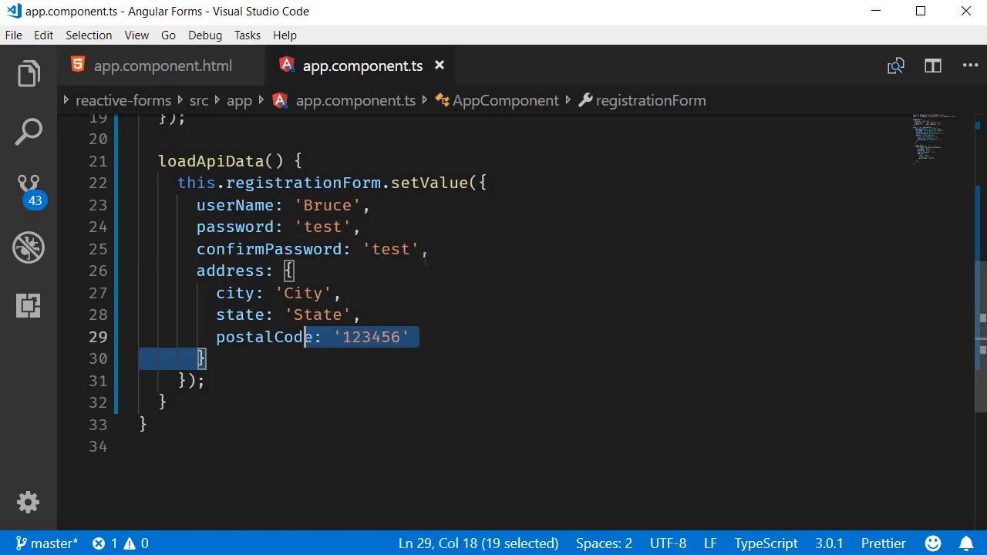
key("Delete")
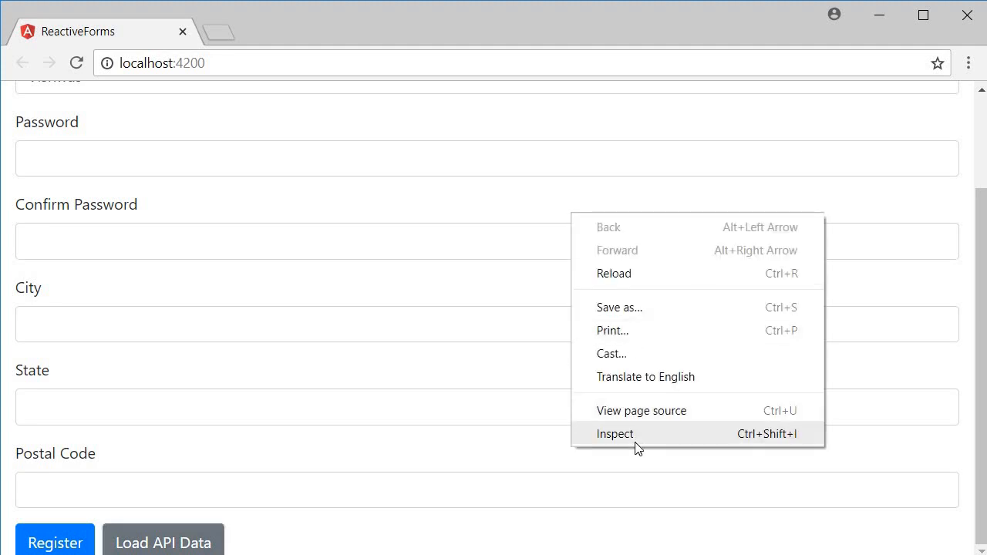
Open Chrome developer tools to see the missing 'address' control value error.
left_click(614, 433)
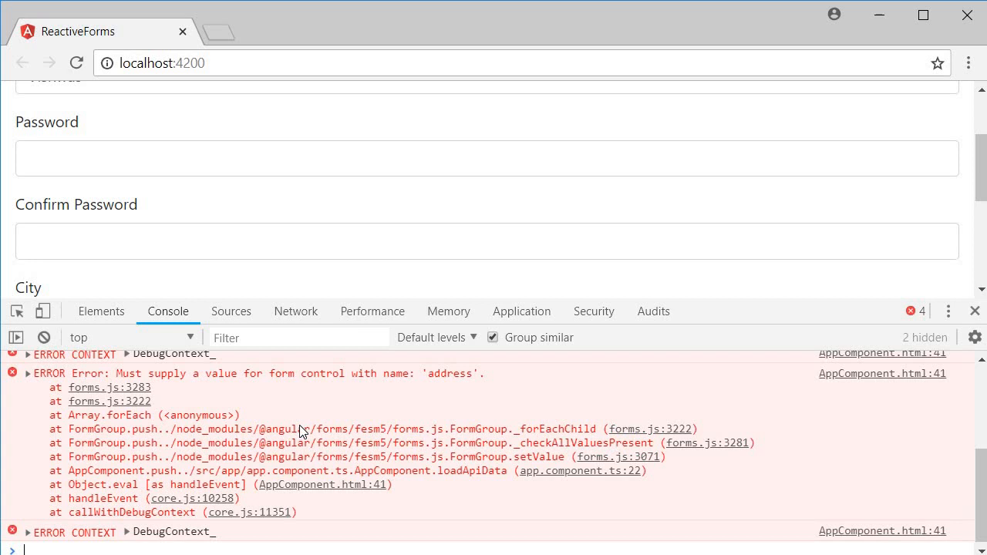
mouse_move(271, 390)
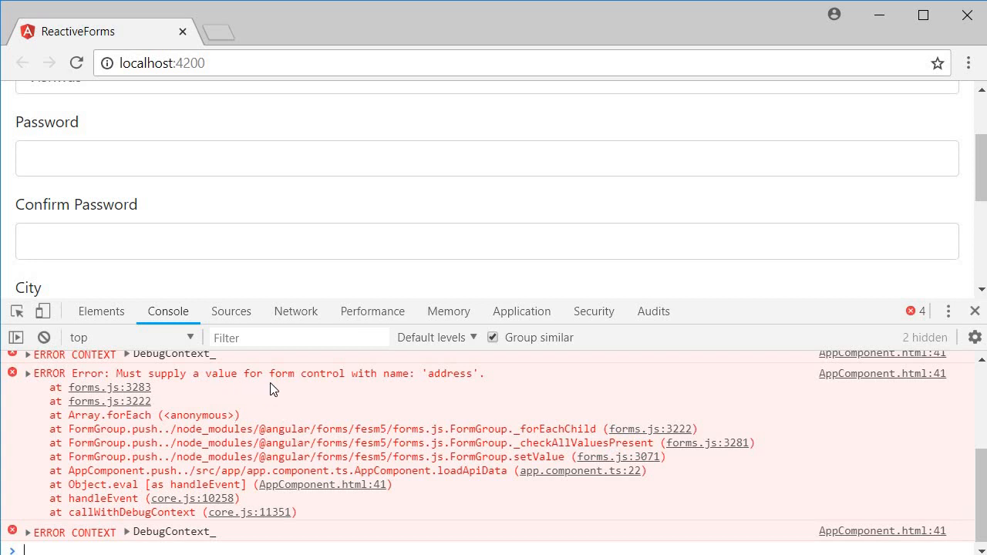
mouse_move(389, 390)
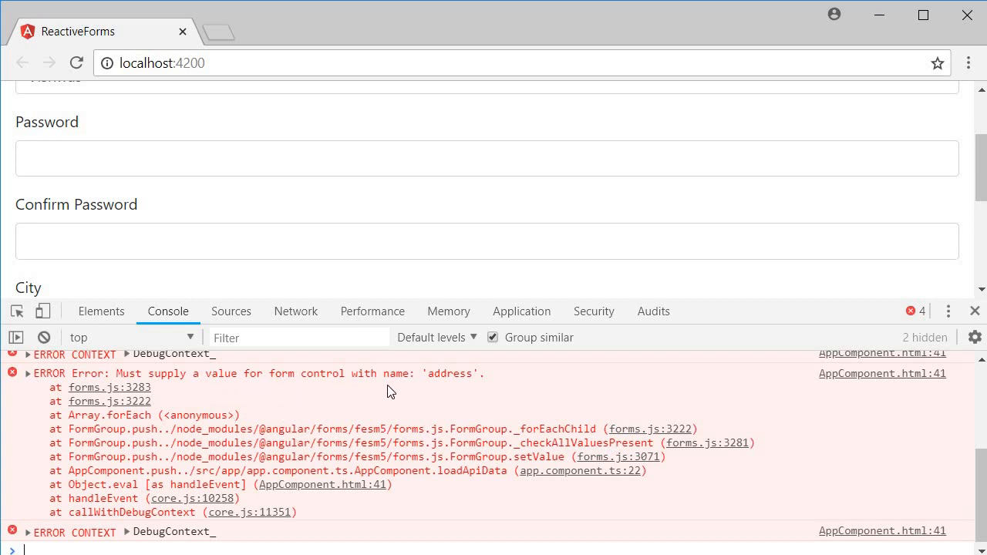
mouse_move(409, 391)
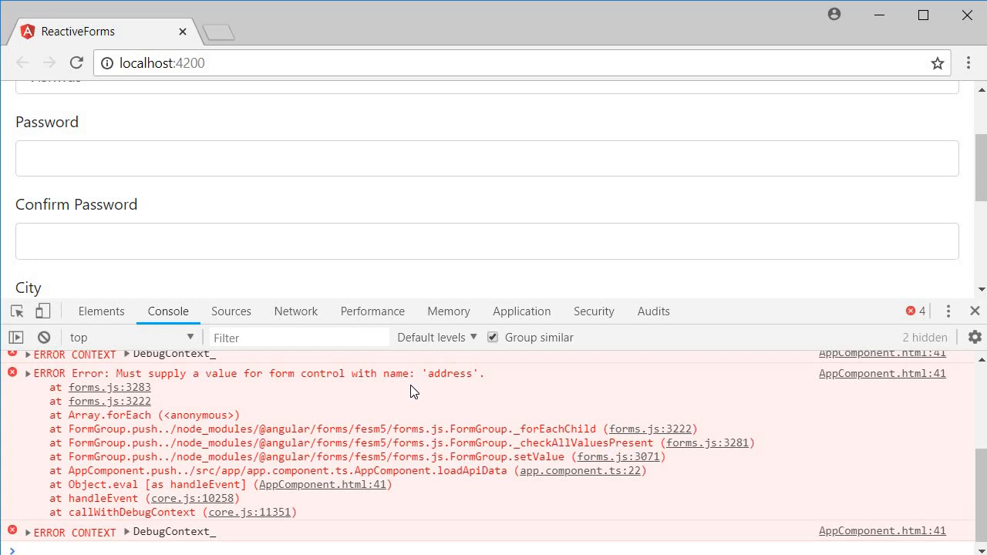
mouse_move(392, 498)
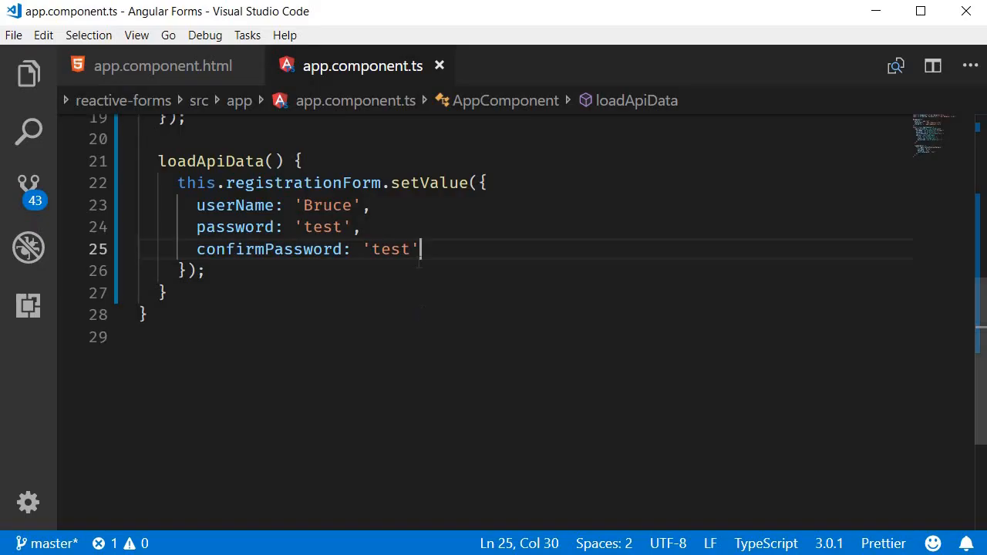
Change setValue to patchValue in loadApiData().
type("patch")
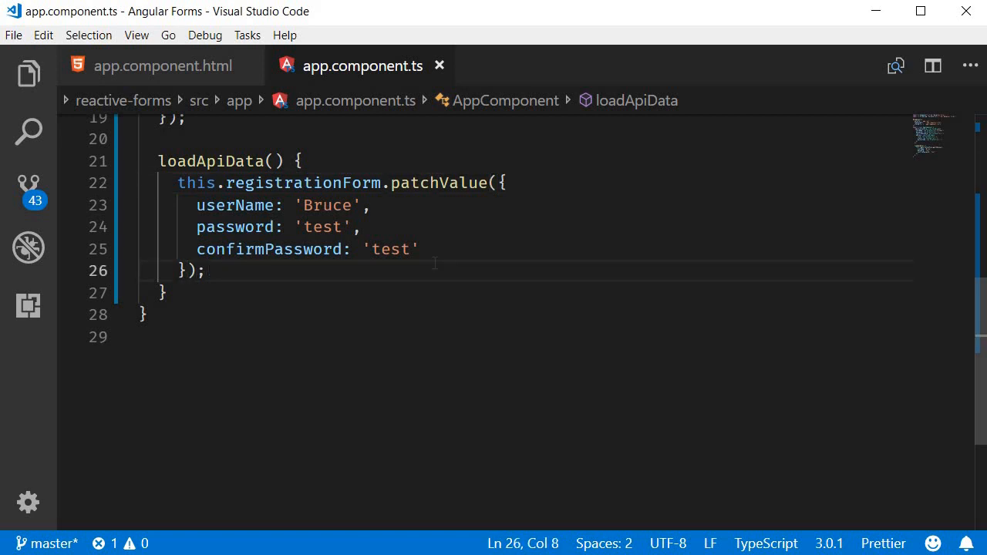
mouse_move(368, 381)
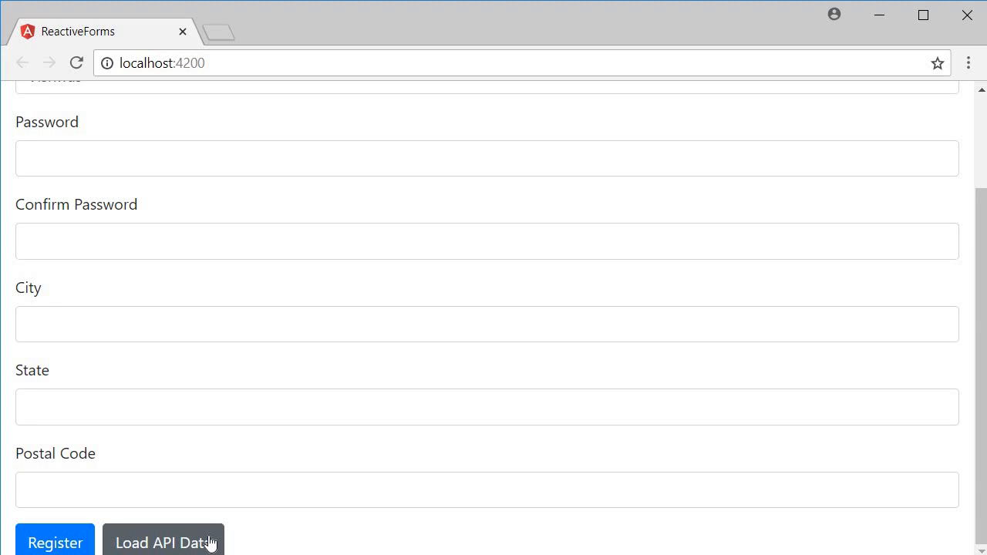
Click Load API Data and confirm only username Bruce and both passwords get filled.
left_click(162, 542)
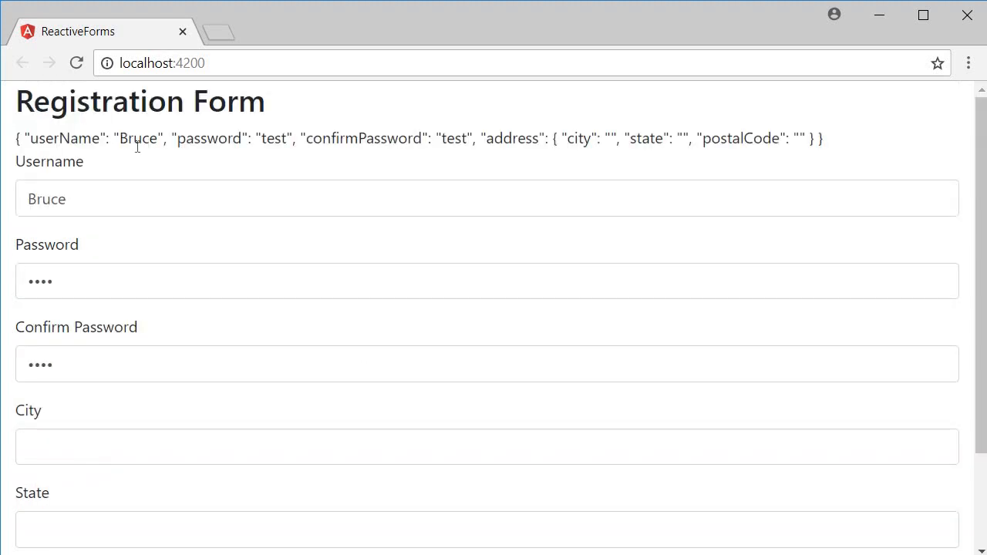
left_click_drag(121, 138, 284, 138)
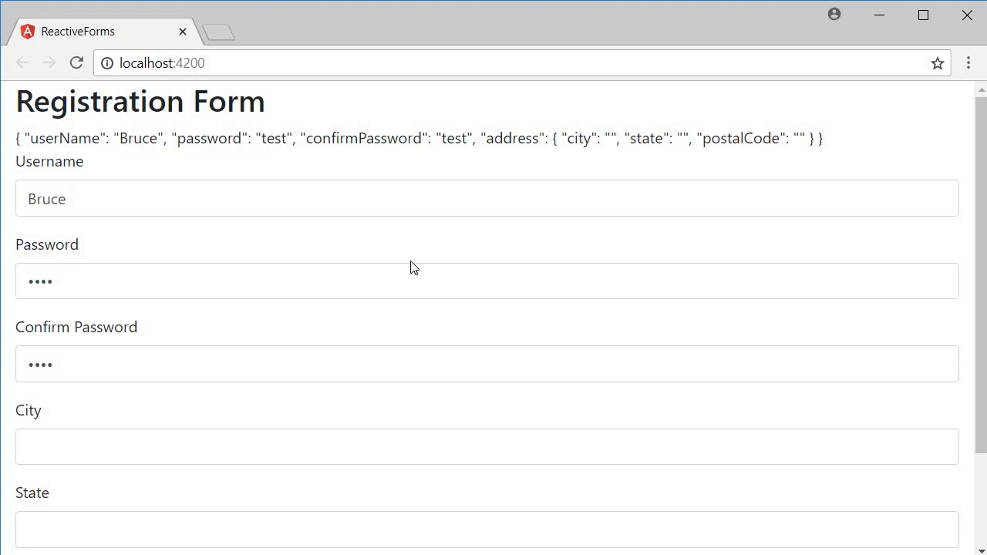
scroll("down", 3)
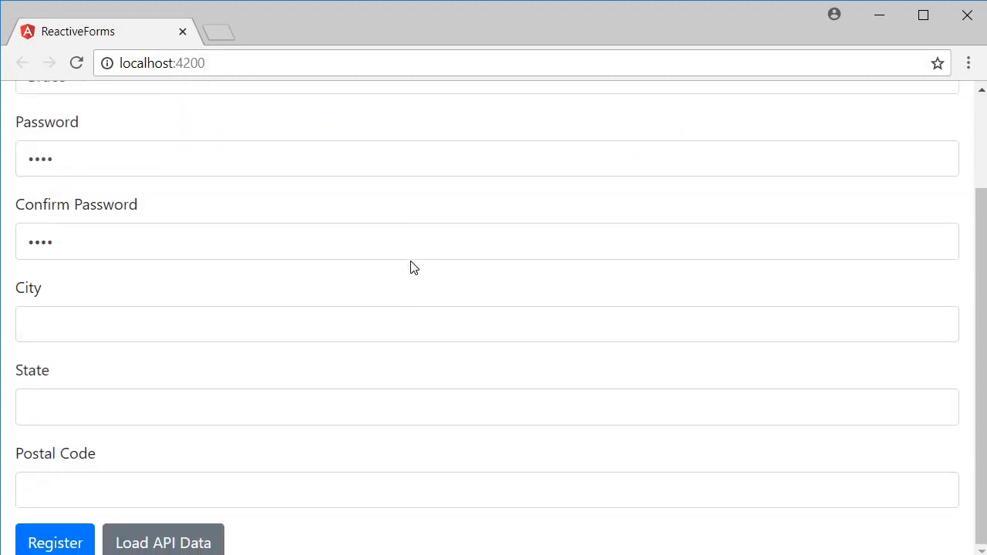